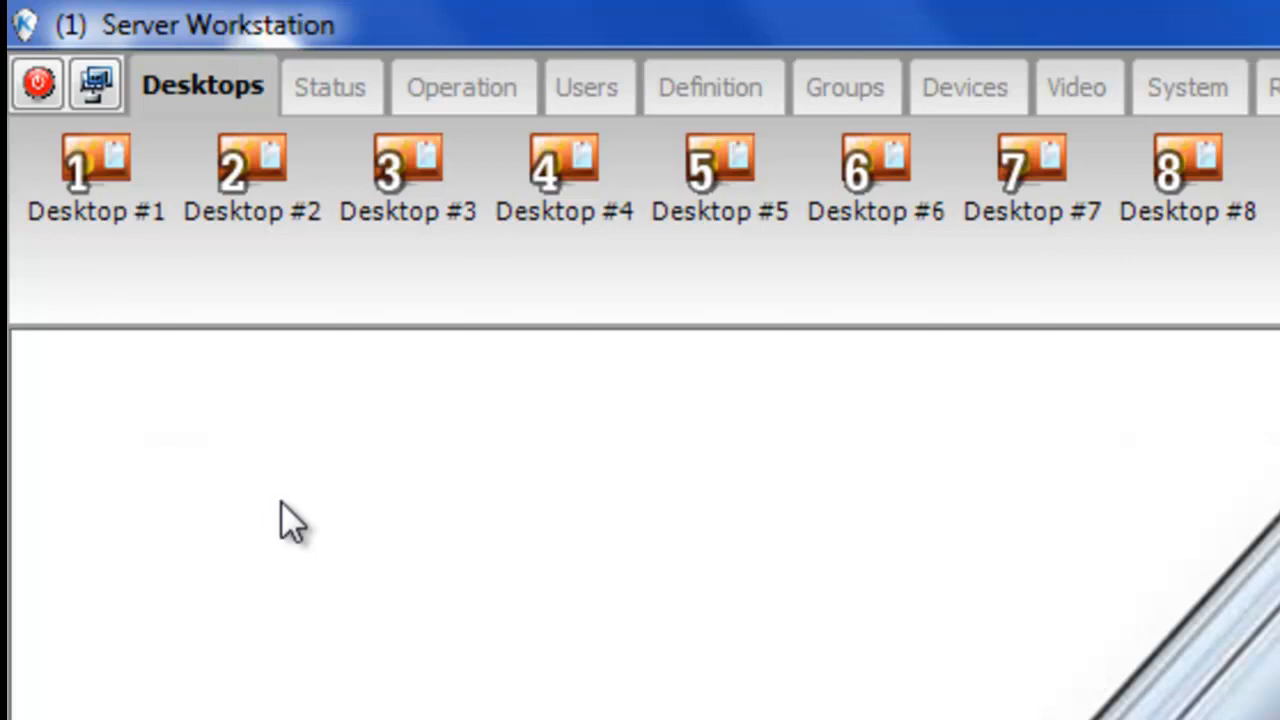
Step: Switch the workstation to the Operation section listing gateways, controllers, doors, relays and inputs
click(461, 86)
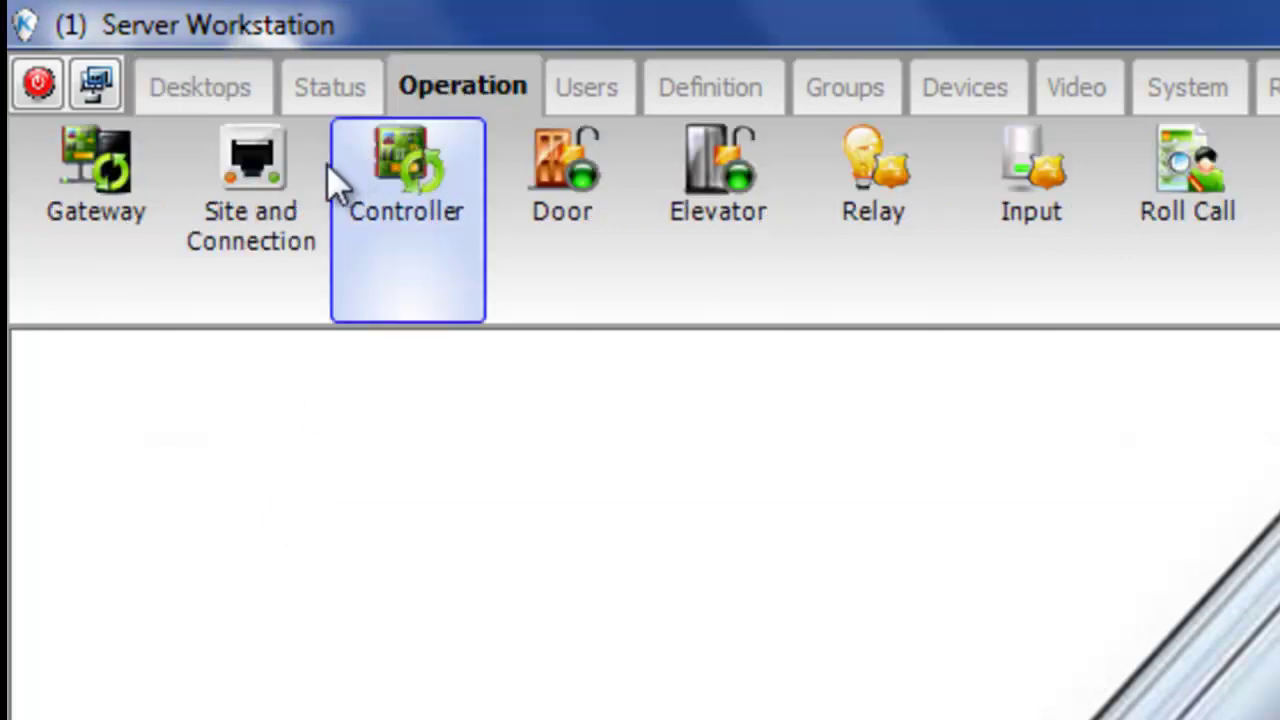
click(251, 160)
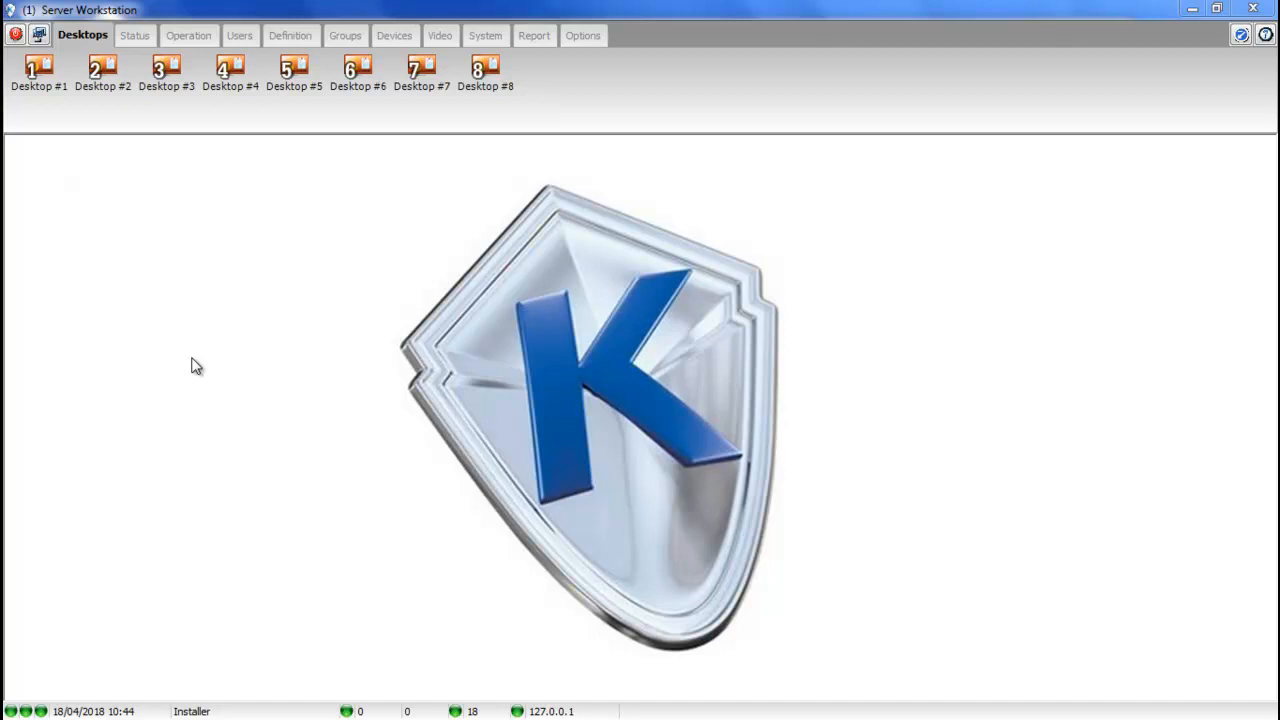
mouse_move(110, 698)
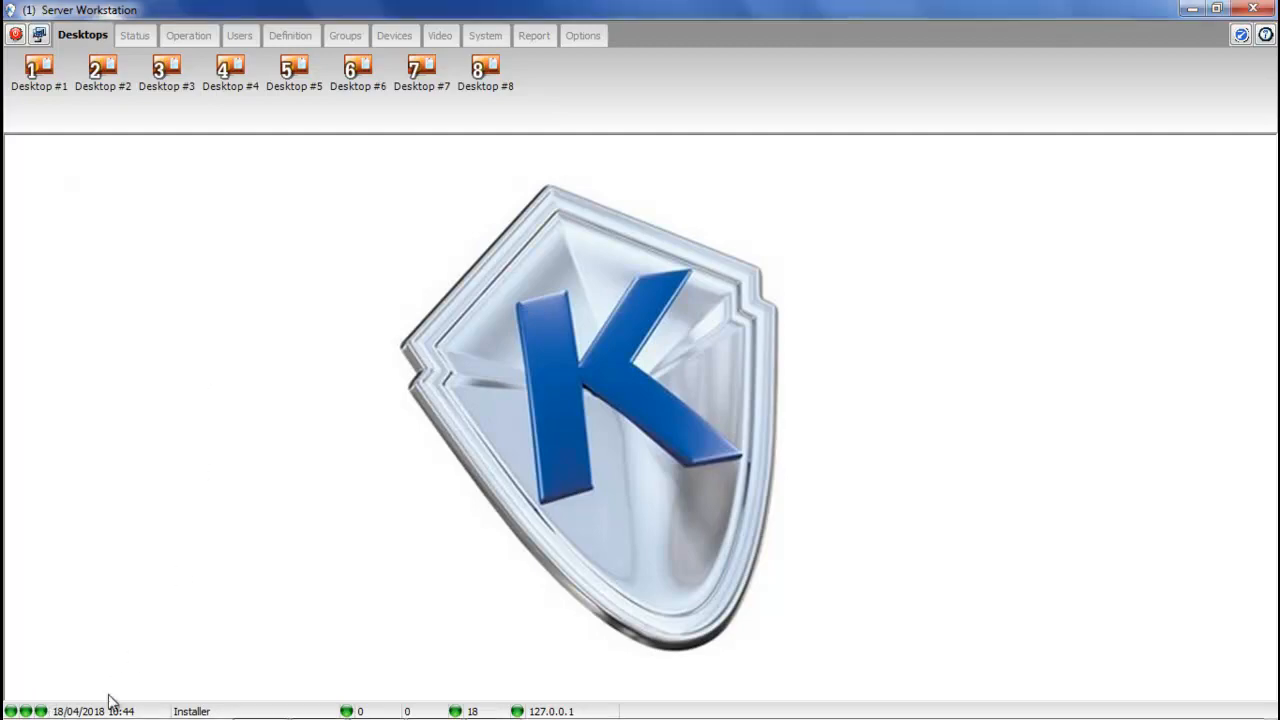
Step: Open a Command Prompt and run ipconfig /all to list the full network configuration
click(20, 695)
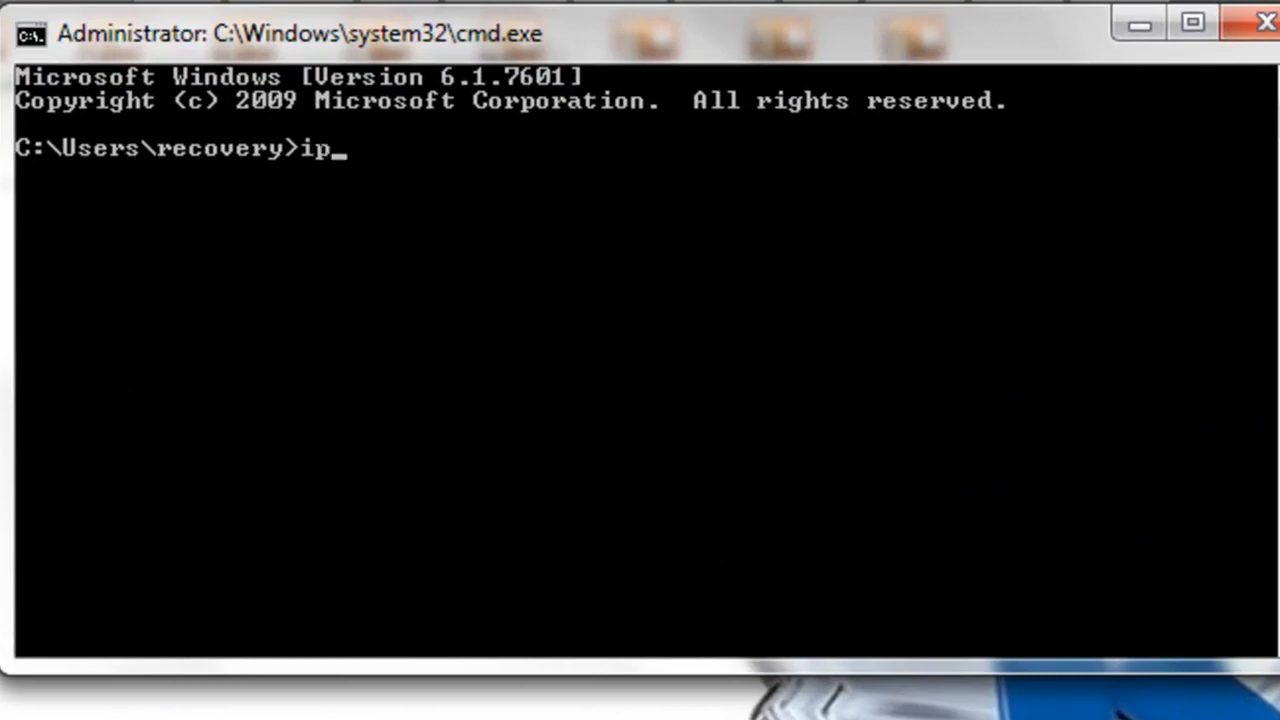
text(config /all)
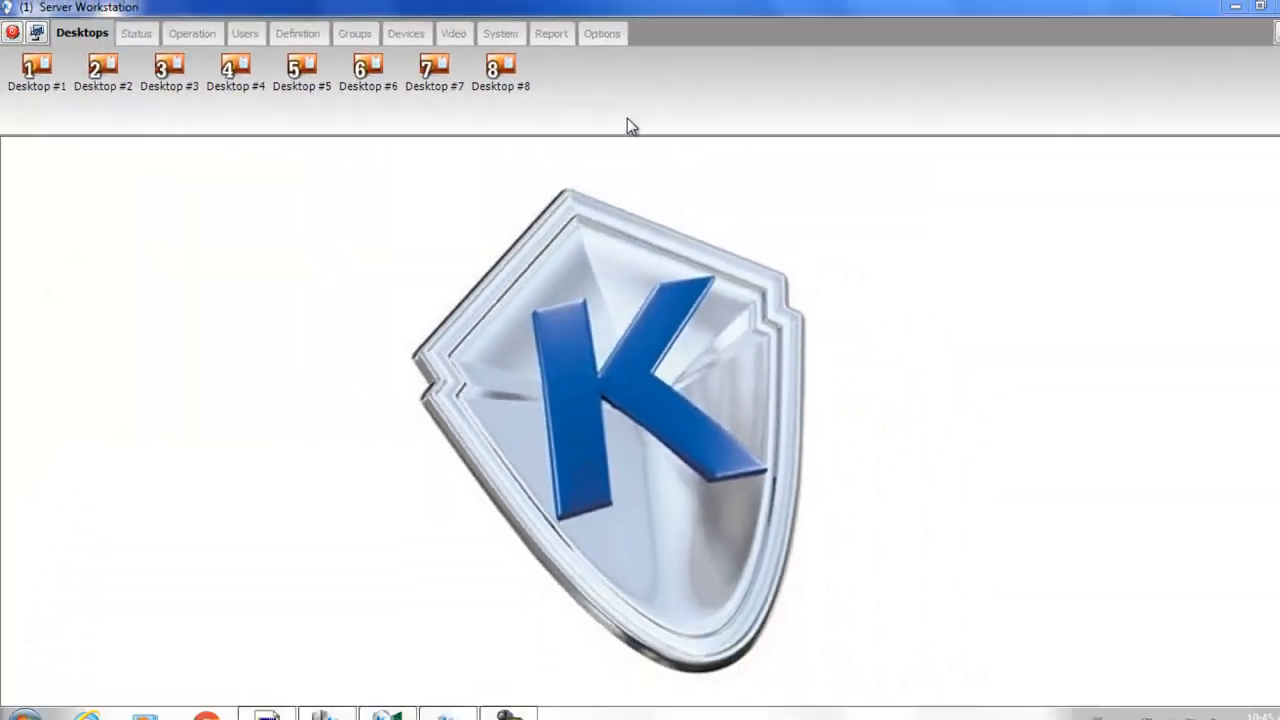
Step: Open the 01 - Multi-Site Gateway record and view its Default Public IP Address tab
click(354, 35)
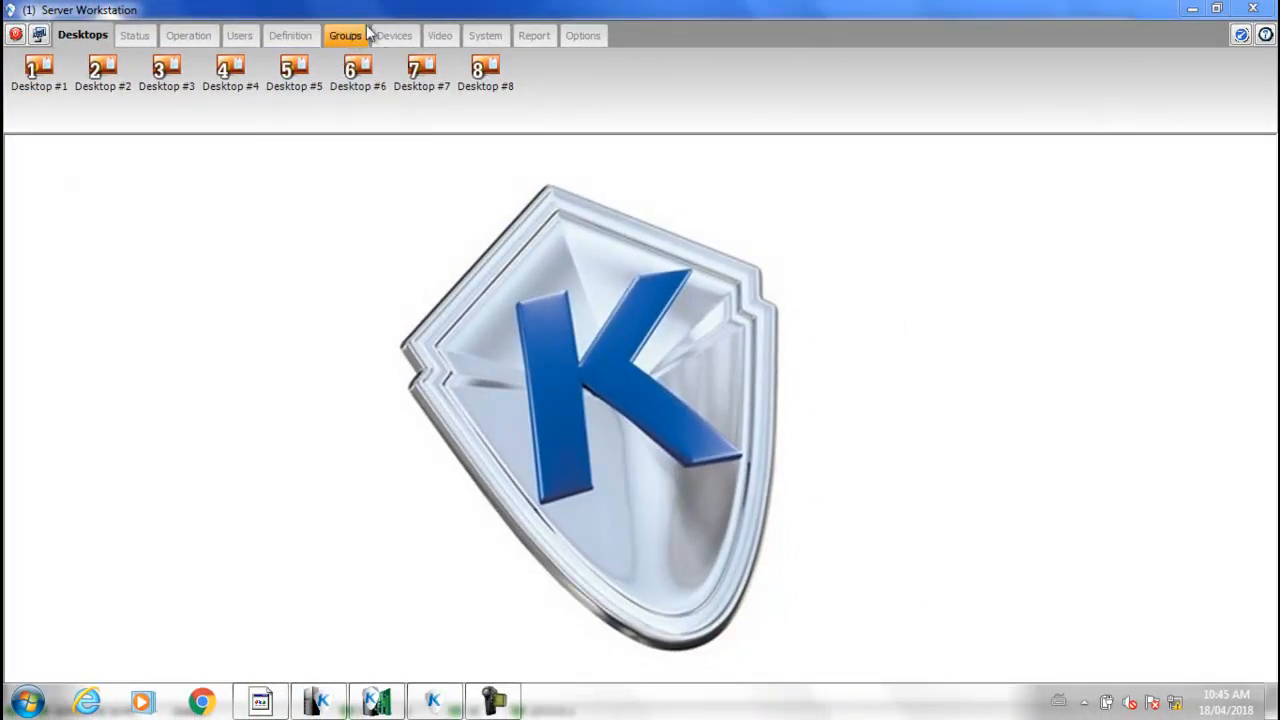
click(394, 35)
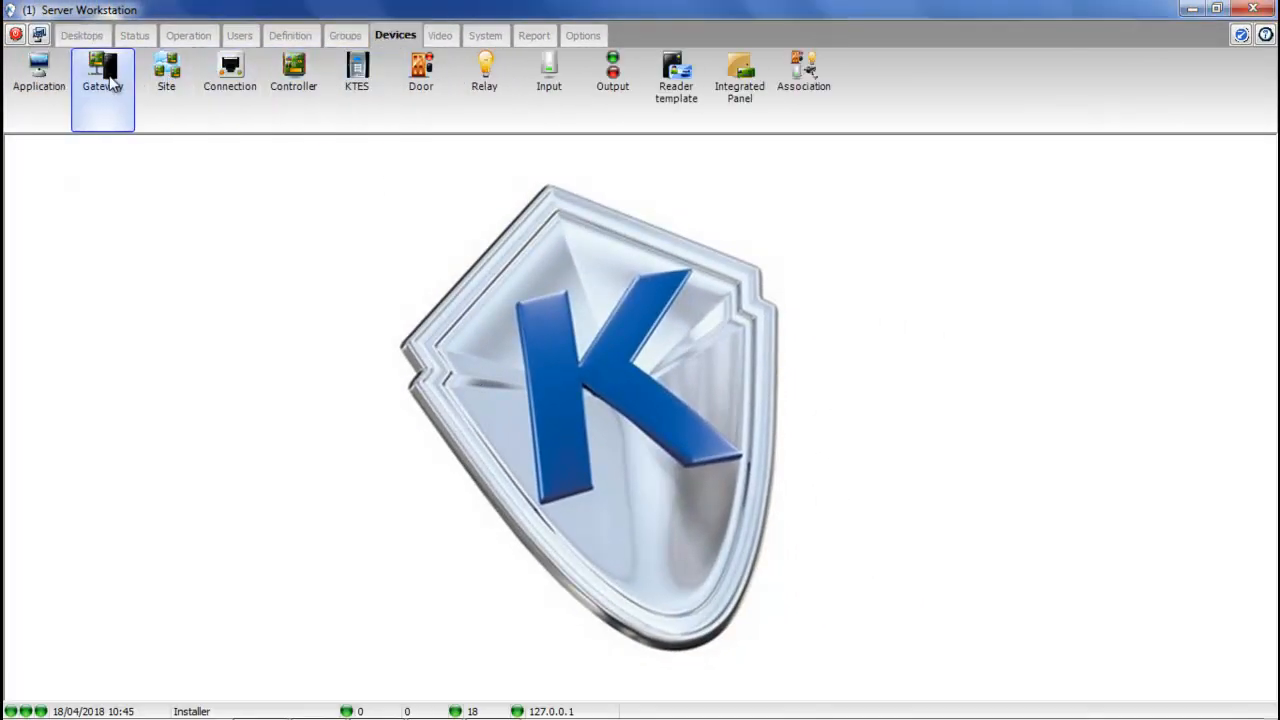
click(99, 75)
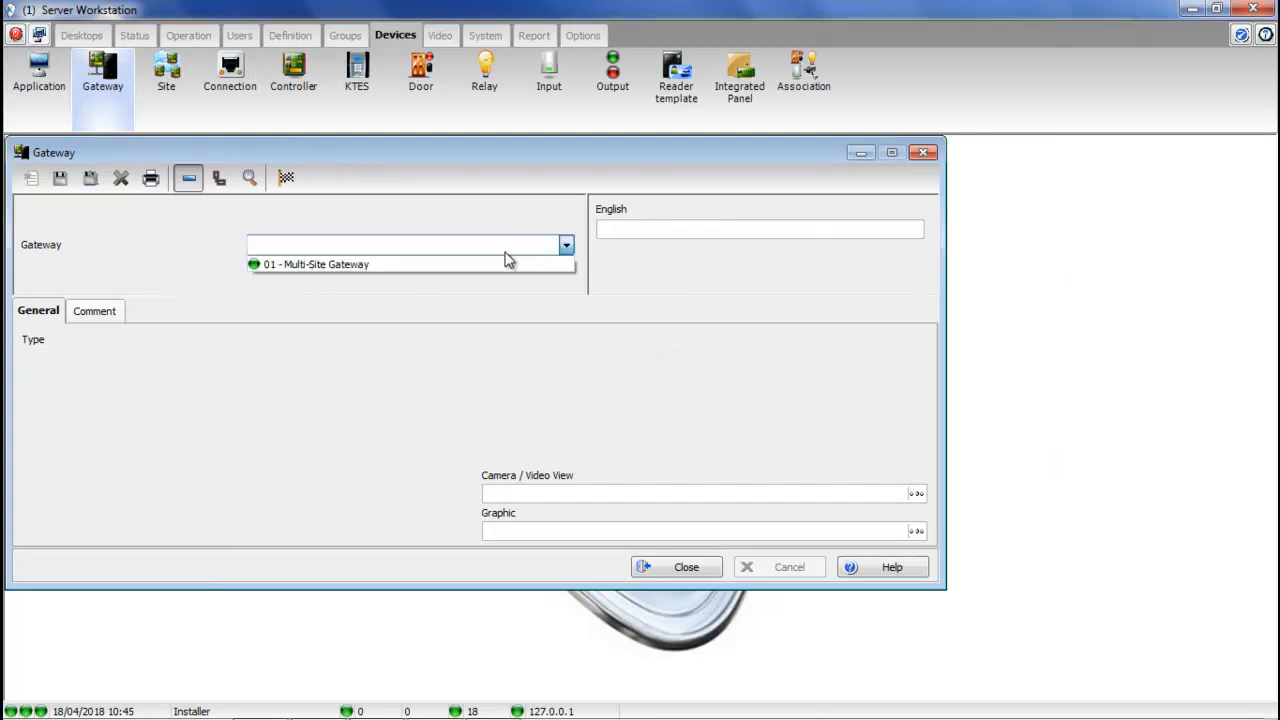
click(315, 264)
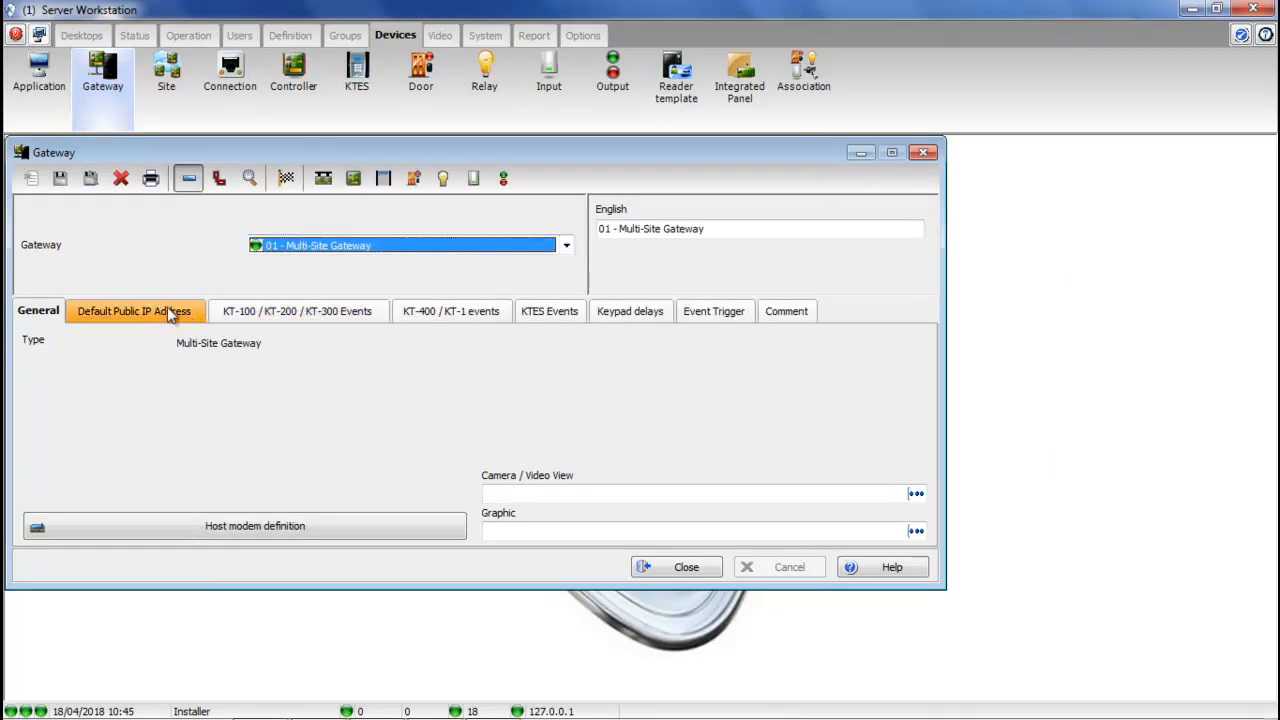
click(135, 311)
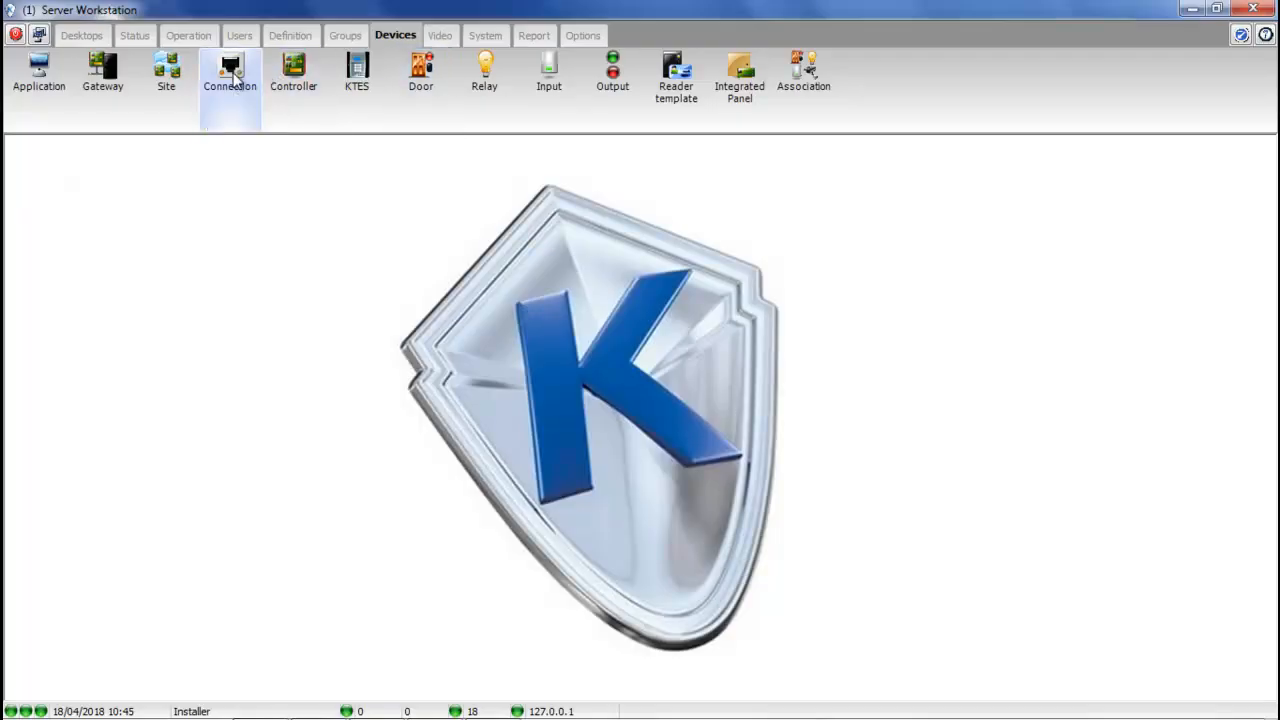
Step: Check the Connection's IP Device IP Configuration, showing default public IP 10.10.10.10
click(231, 72)
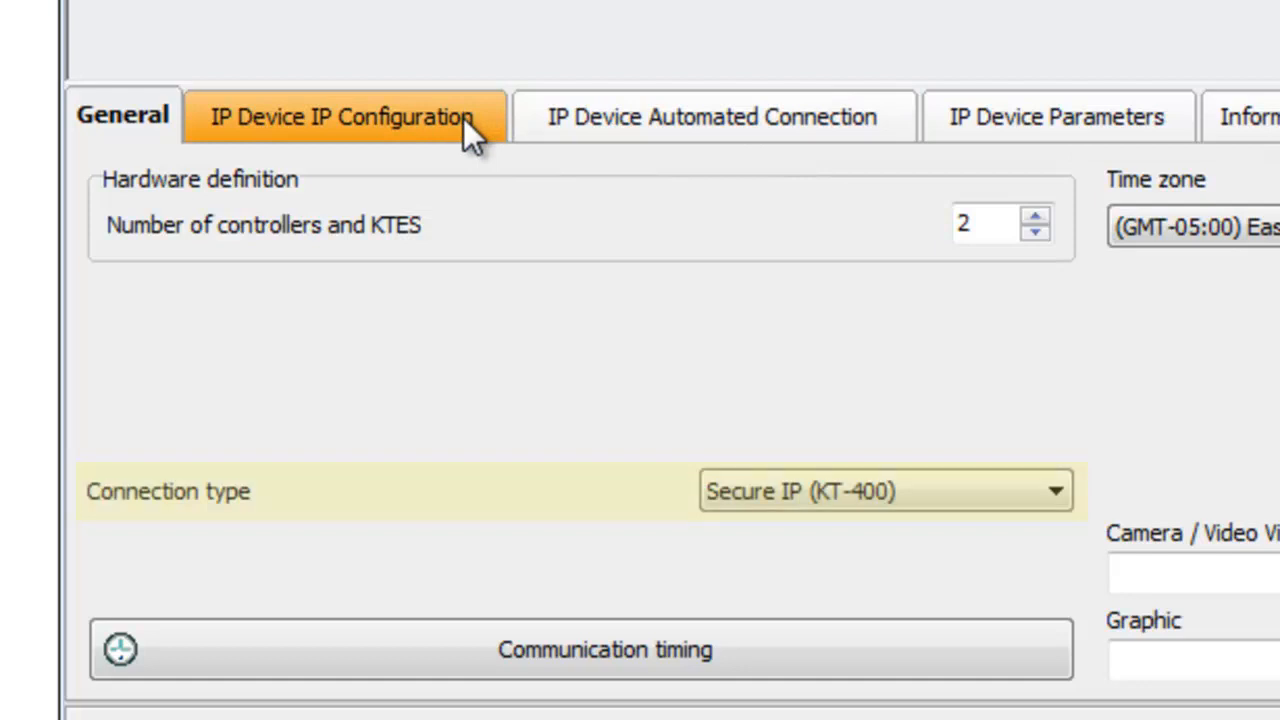
click(355, 116)
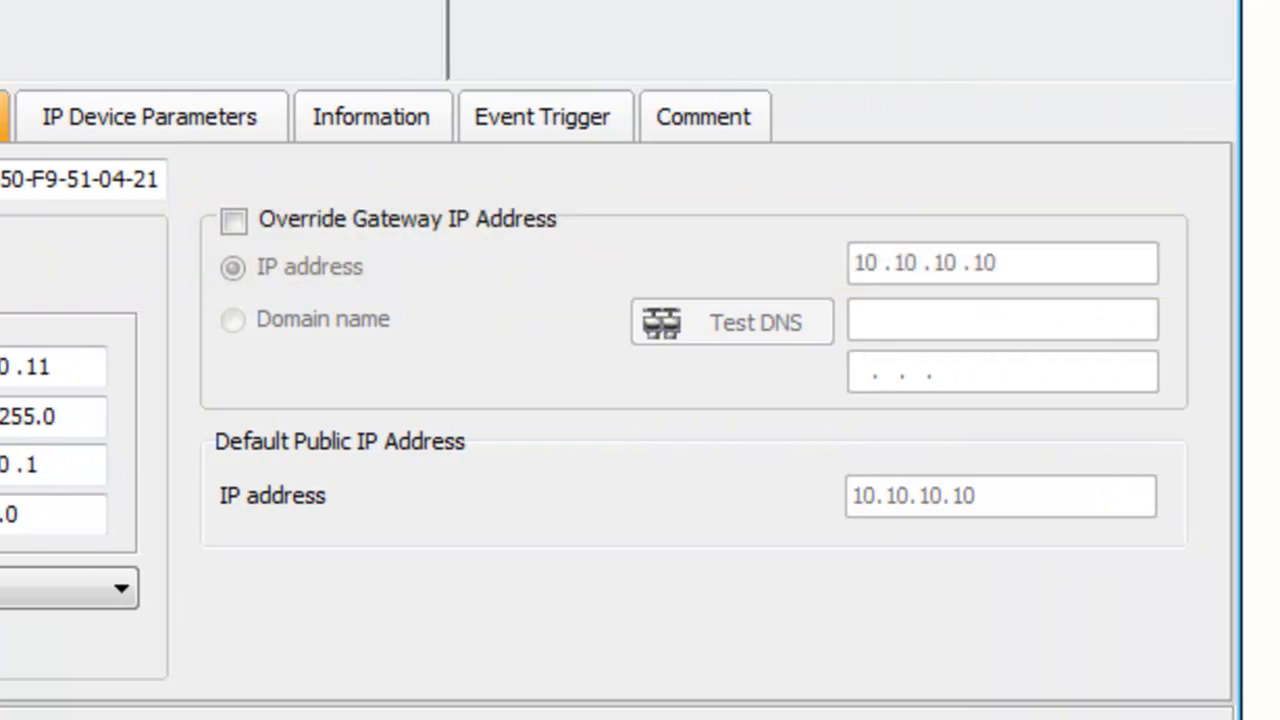
click(727, 115)
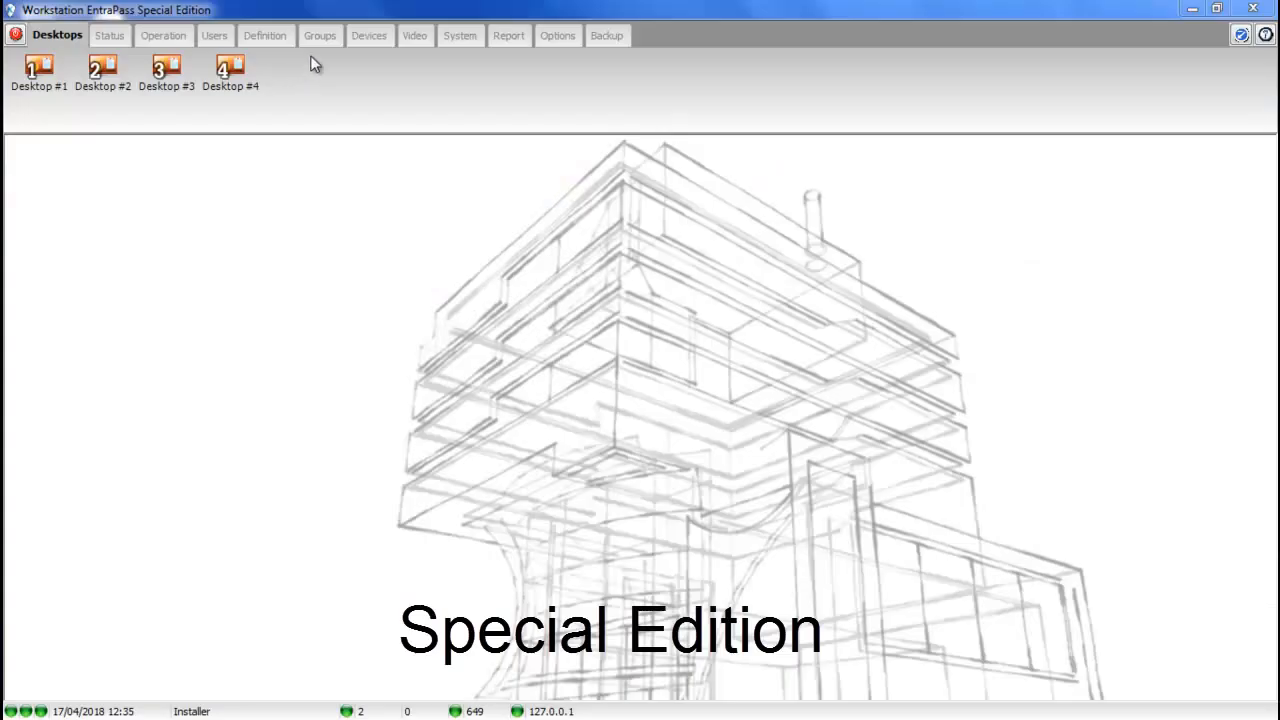
Step: Show Special Edition's Devices commands and open Application, confirming there is no gateway
click(369, 35)
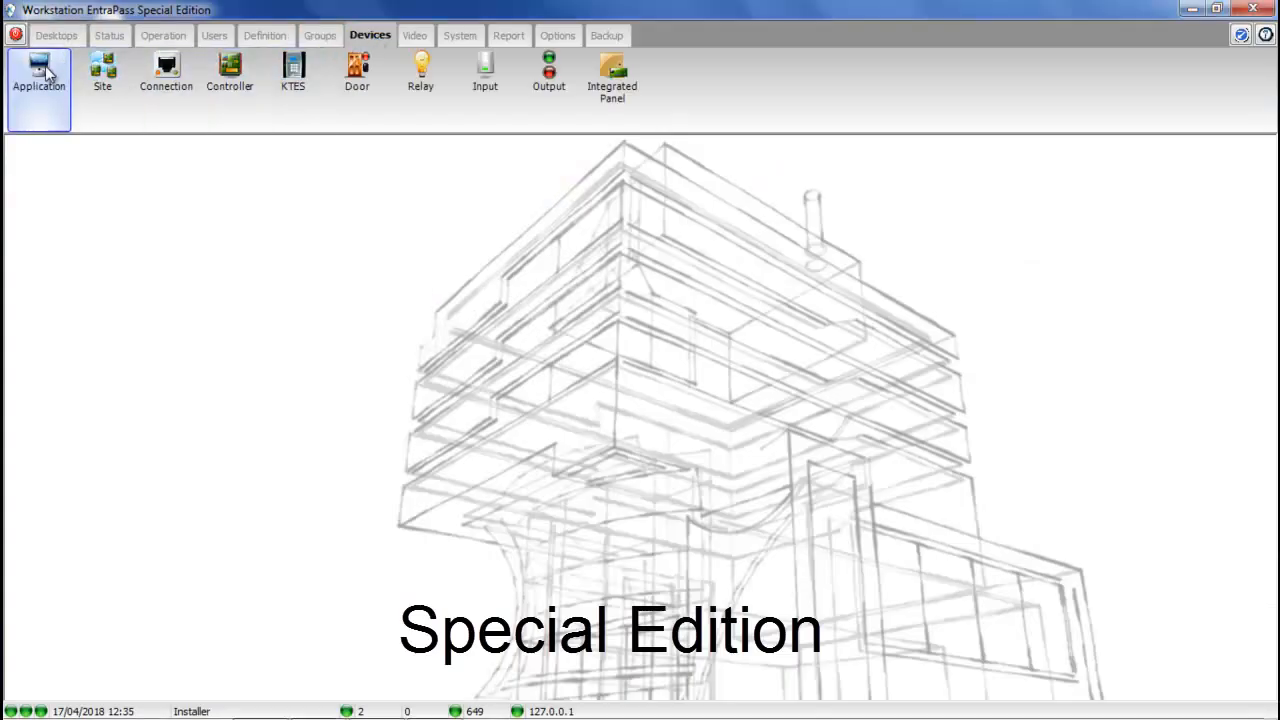
click(35, 75)
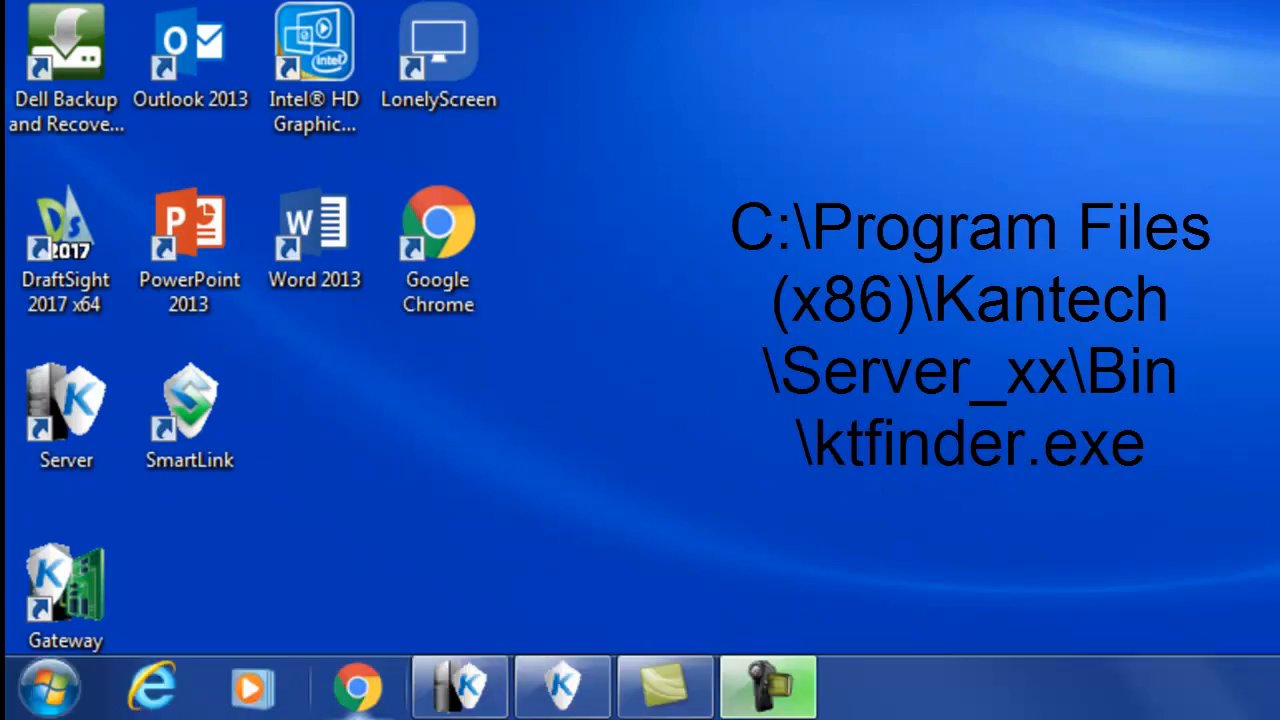
Step: Launch KT Finder from Start > All Programs > Kantech > EntraPass Corporate Edition > Server
click(48, 683)
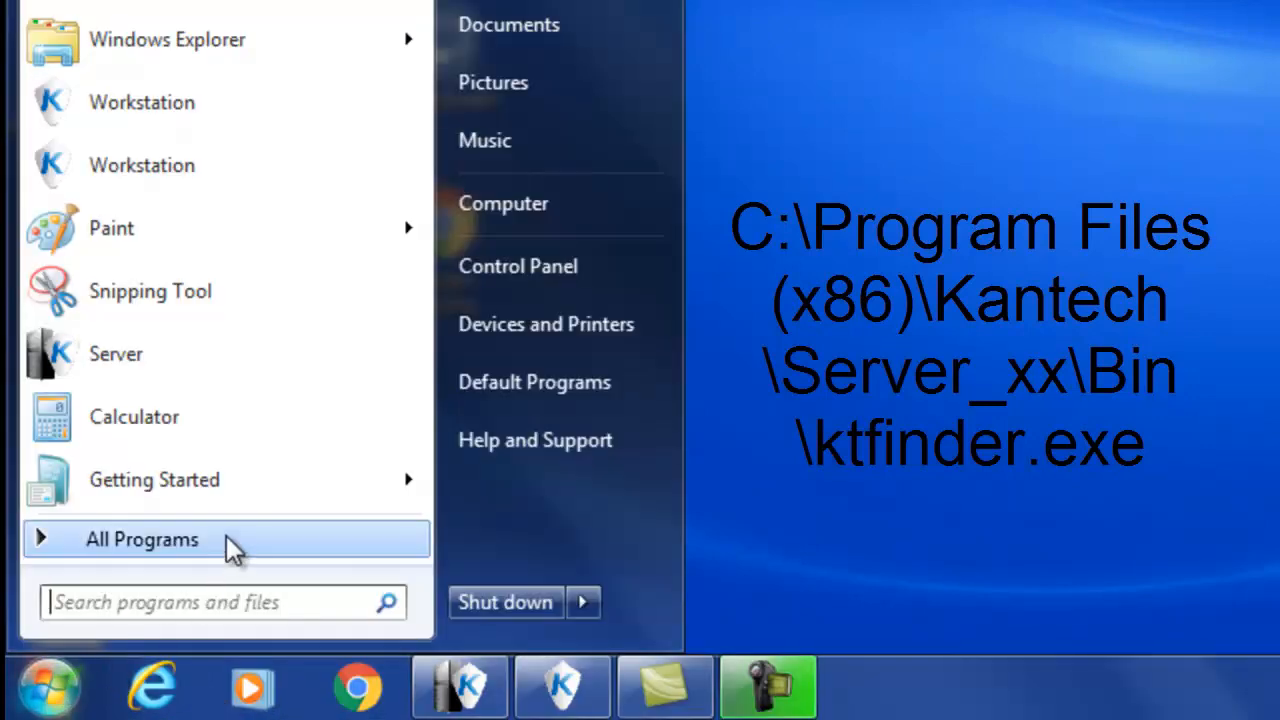
click(141, 539)
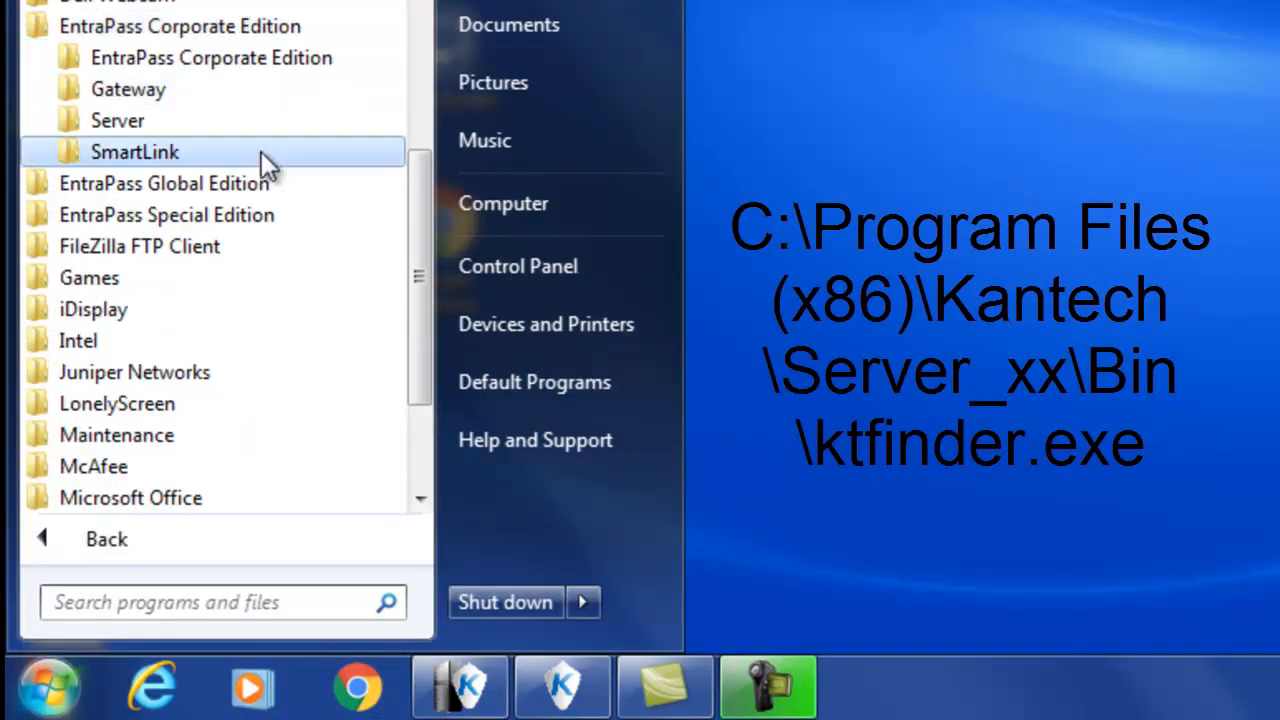
click(117, 120)
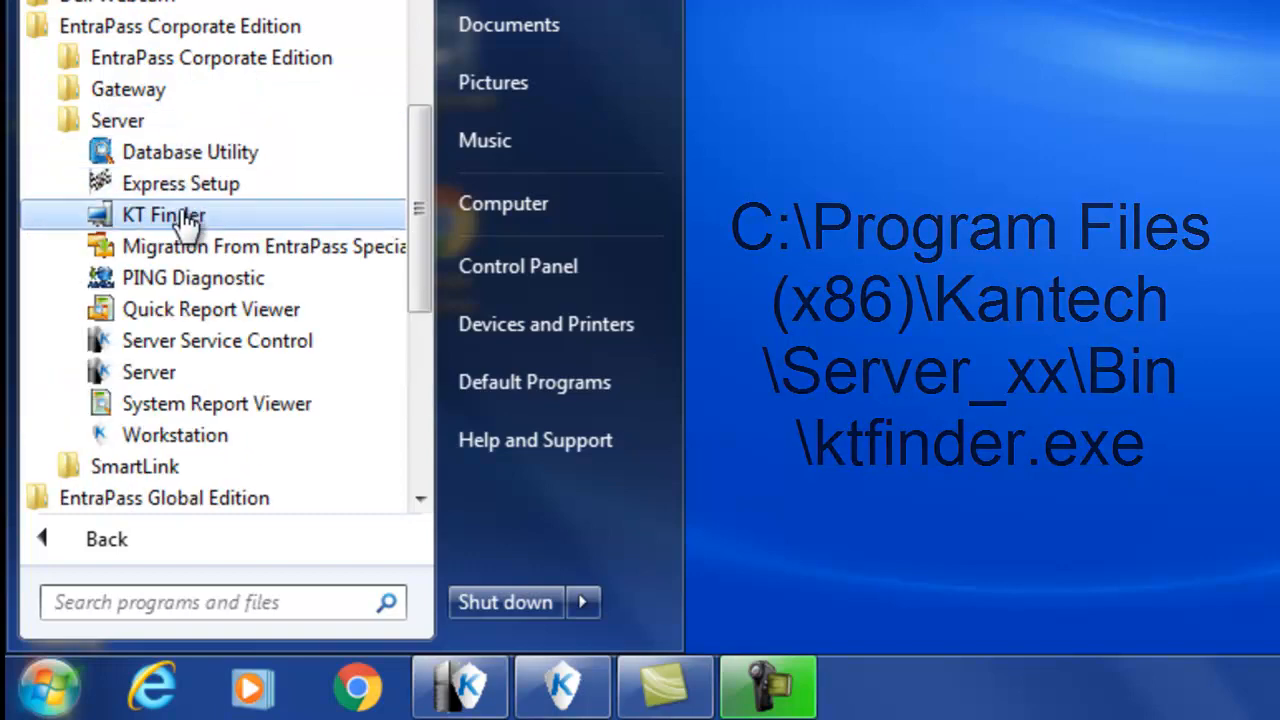
click(163, 214)
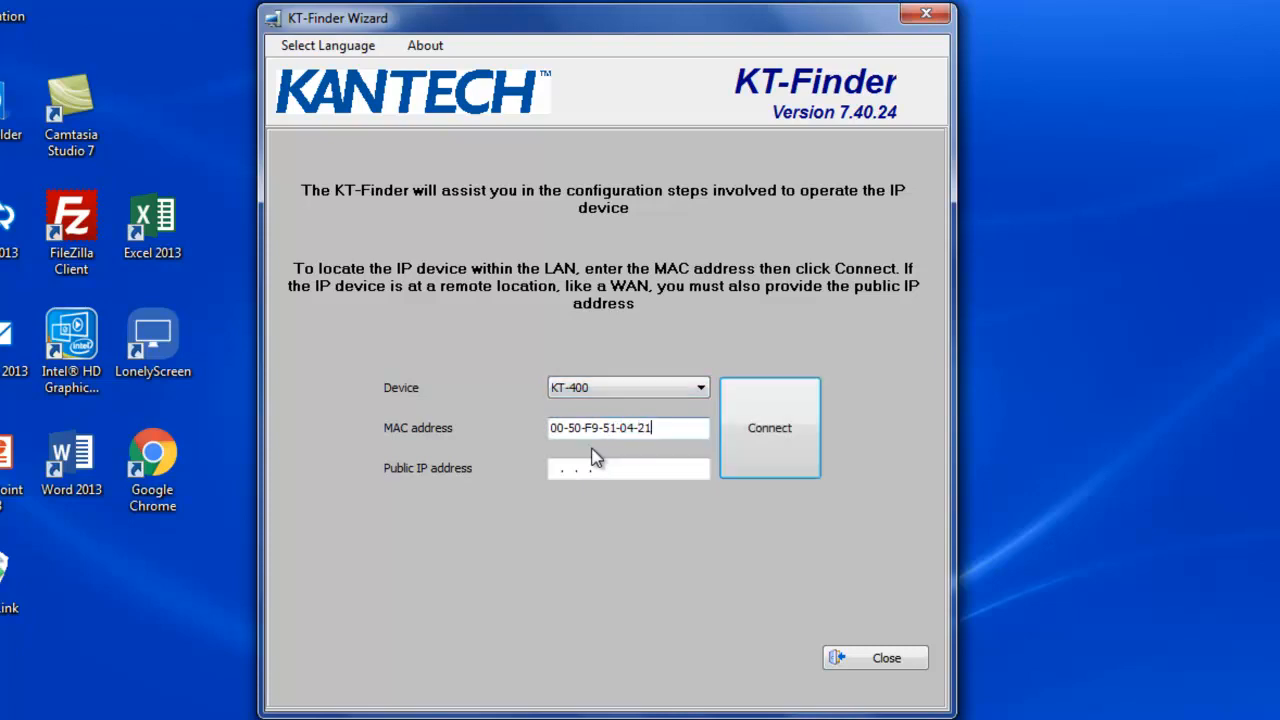
Step: Connect to the KT-400 by MAC address and review gateway IP 10.10.10.10, then close
click(769, 427)
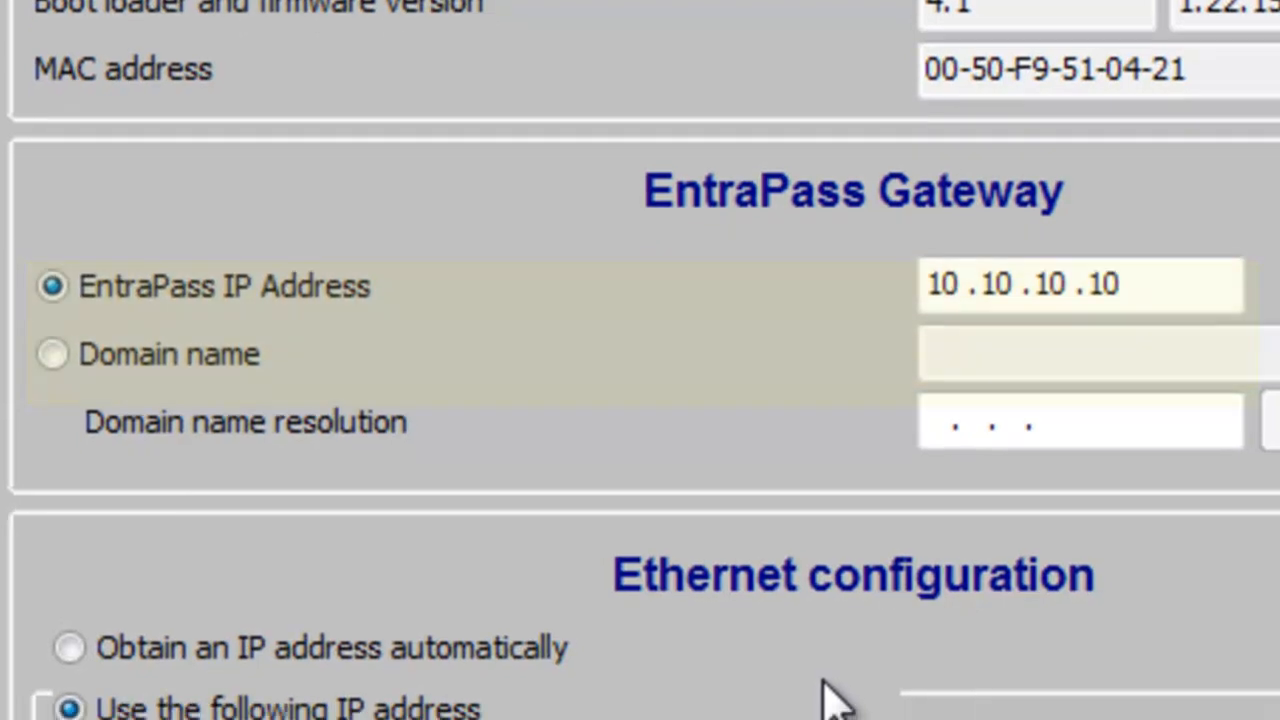
scroll(down, 3)
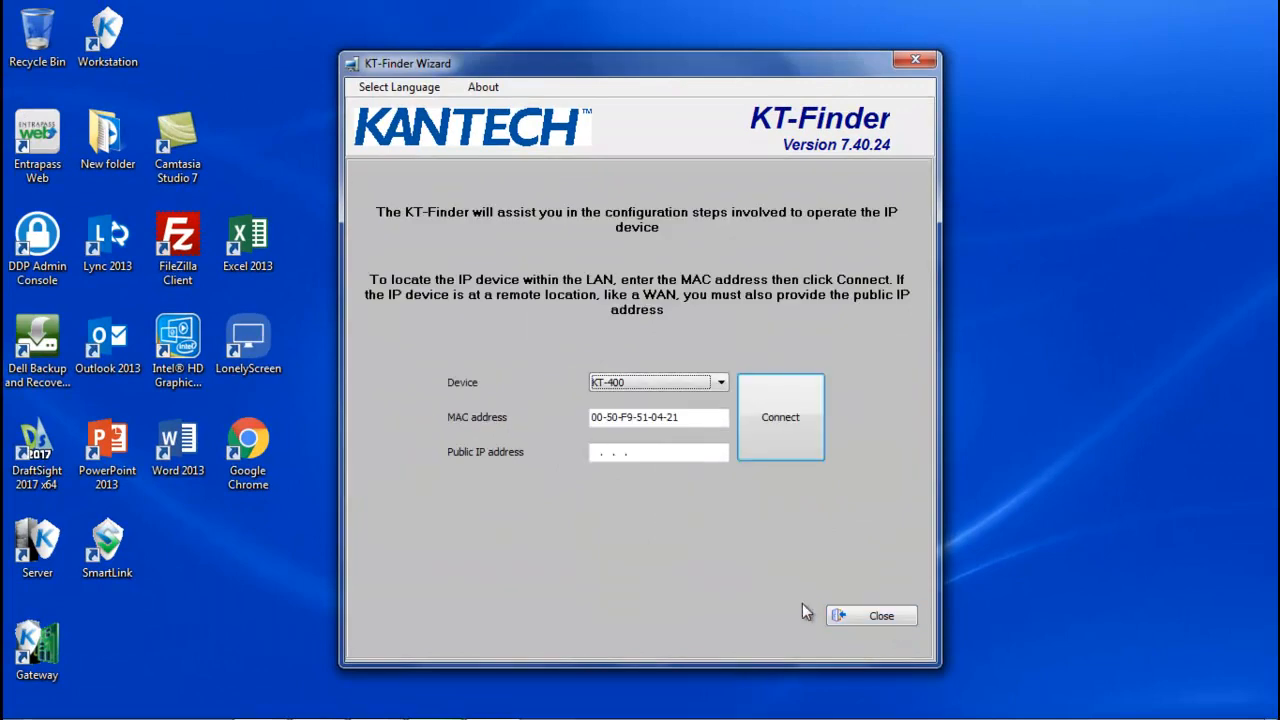
click(878, 615)
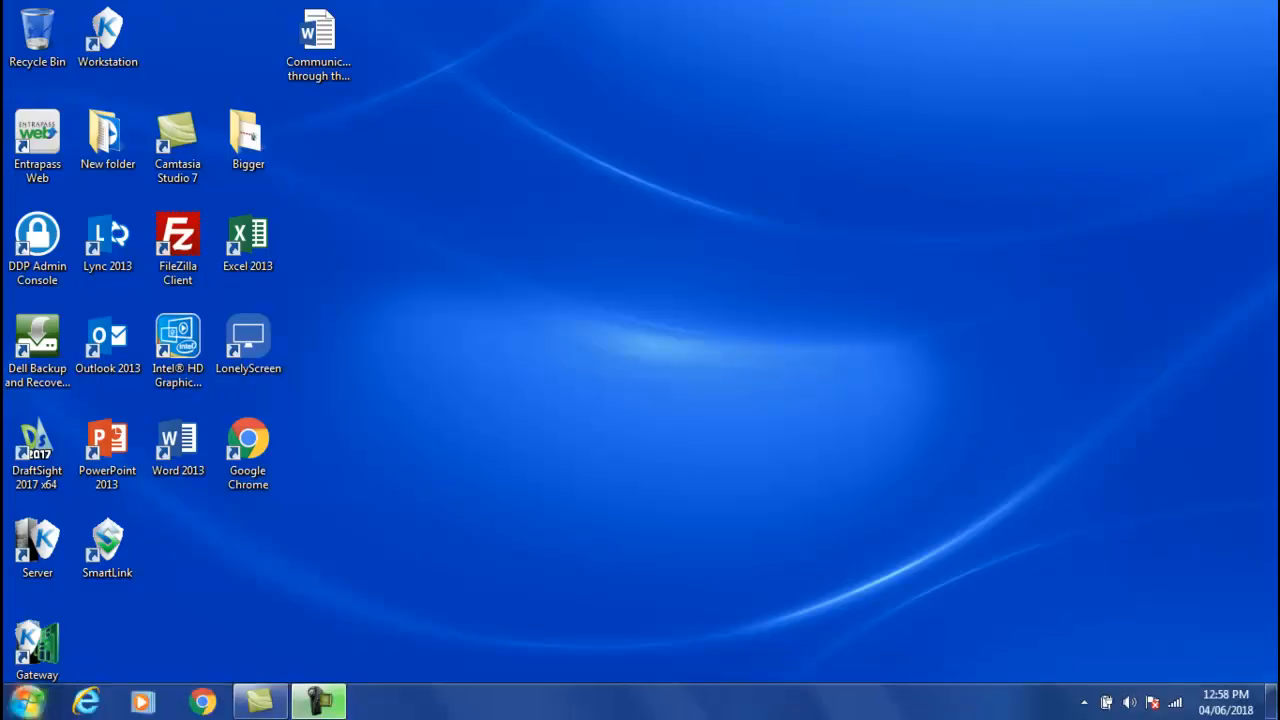
Step: Open cmd from Start search and ping 10.10.10.10, getting four replies with zero loss
text(cm)
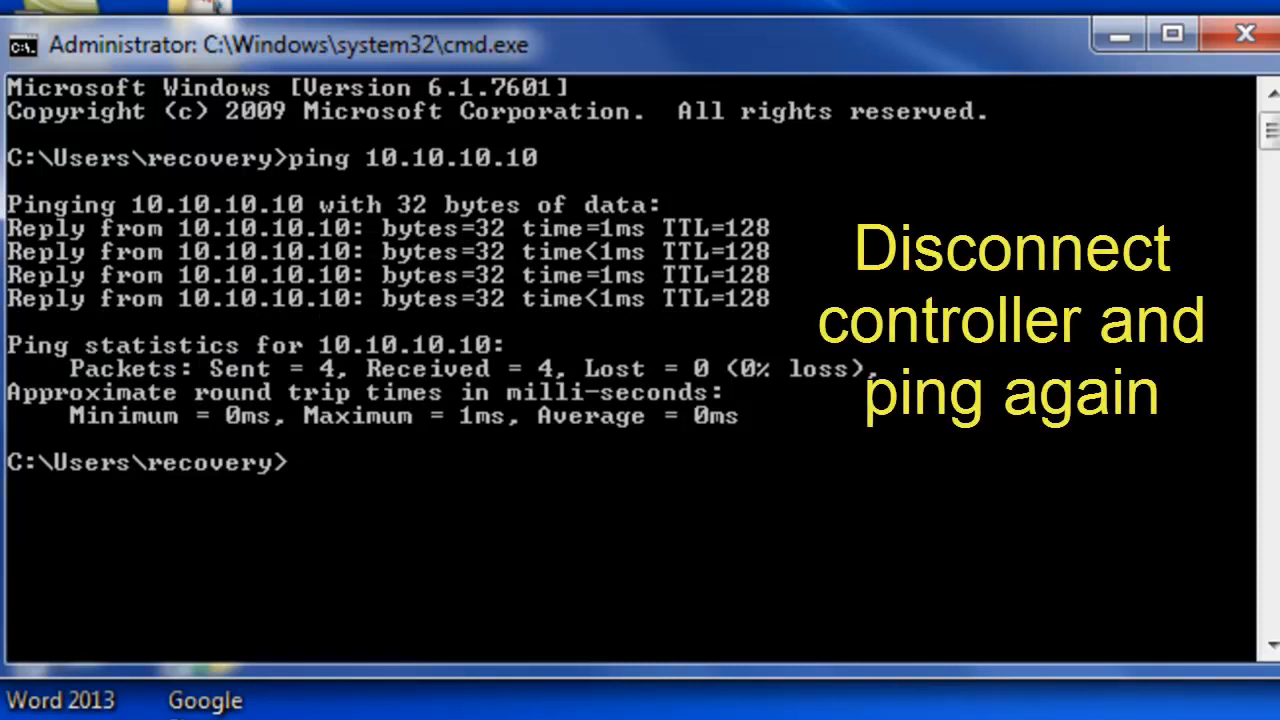
text(ping 10.10.10.10)
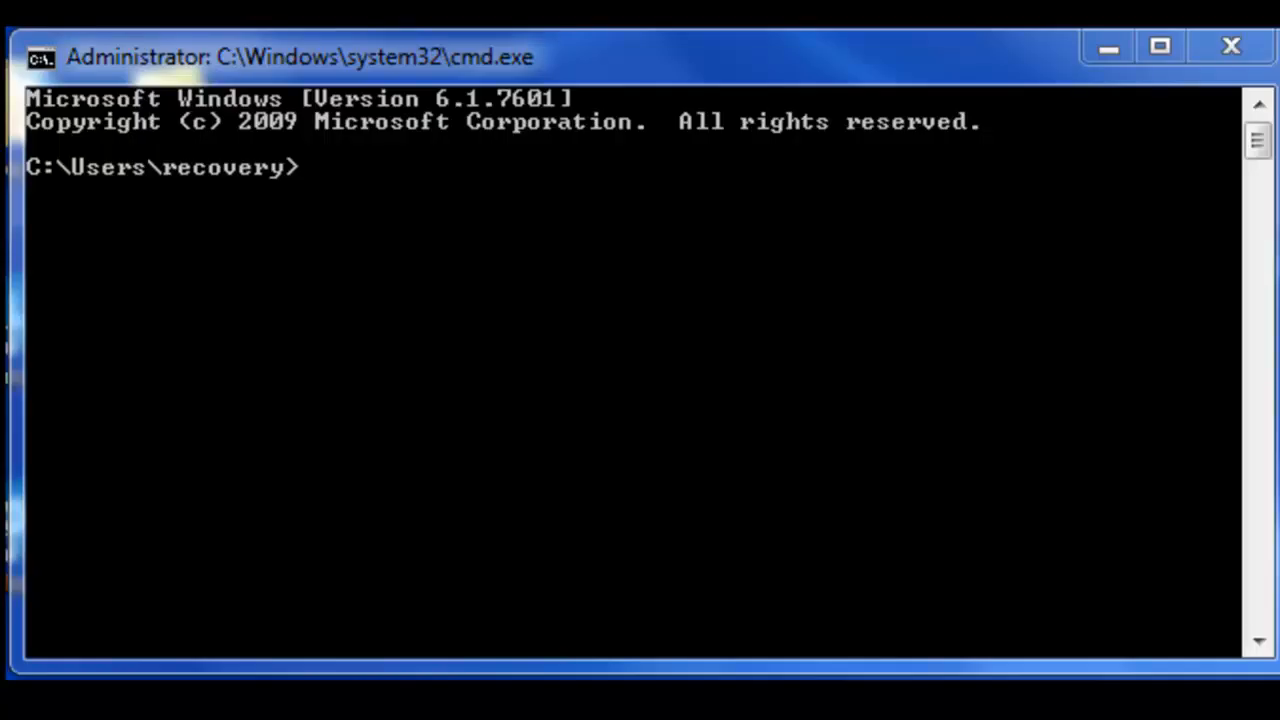
mouse_move(1176, 497)
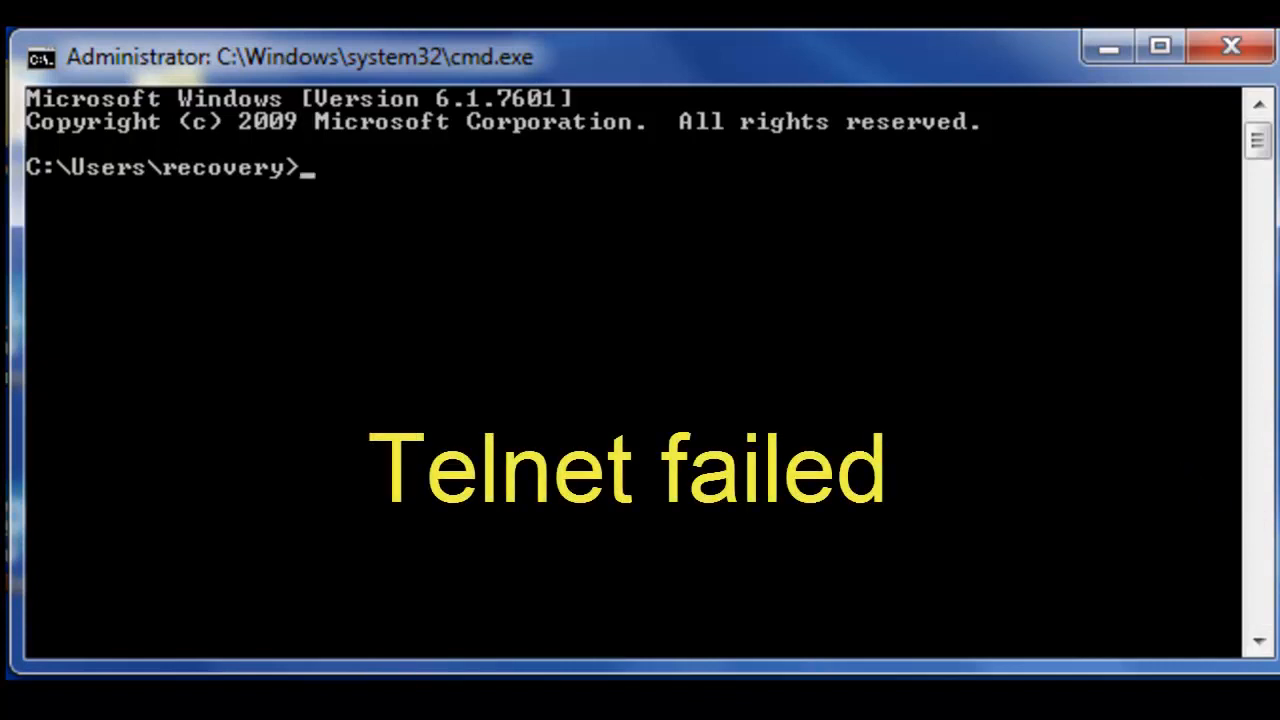
Step: Telnet to 10.10.10.11 on port 18802, which fails, then clear the screen
text(telnet 1)
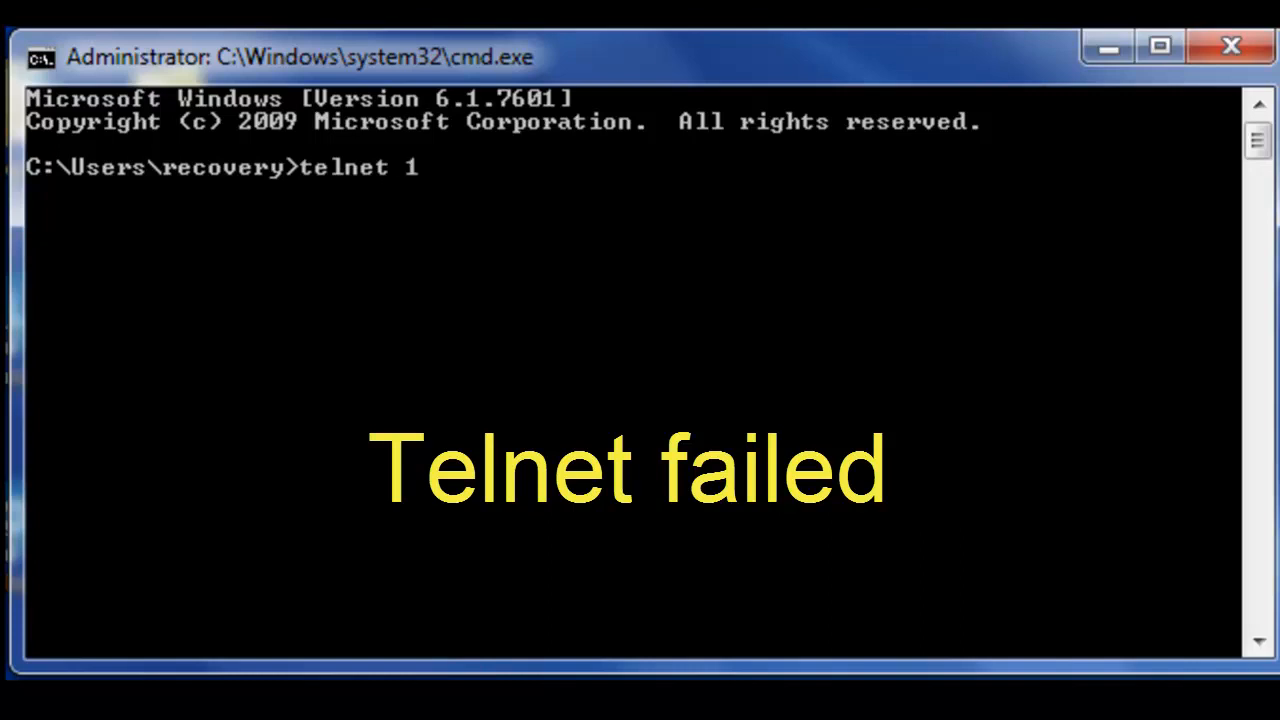
text(0.10.10.11)
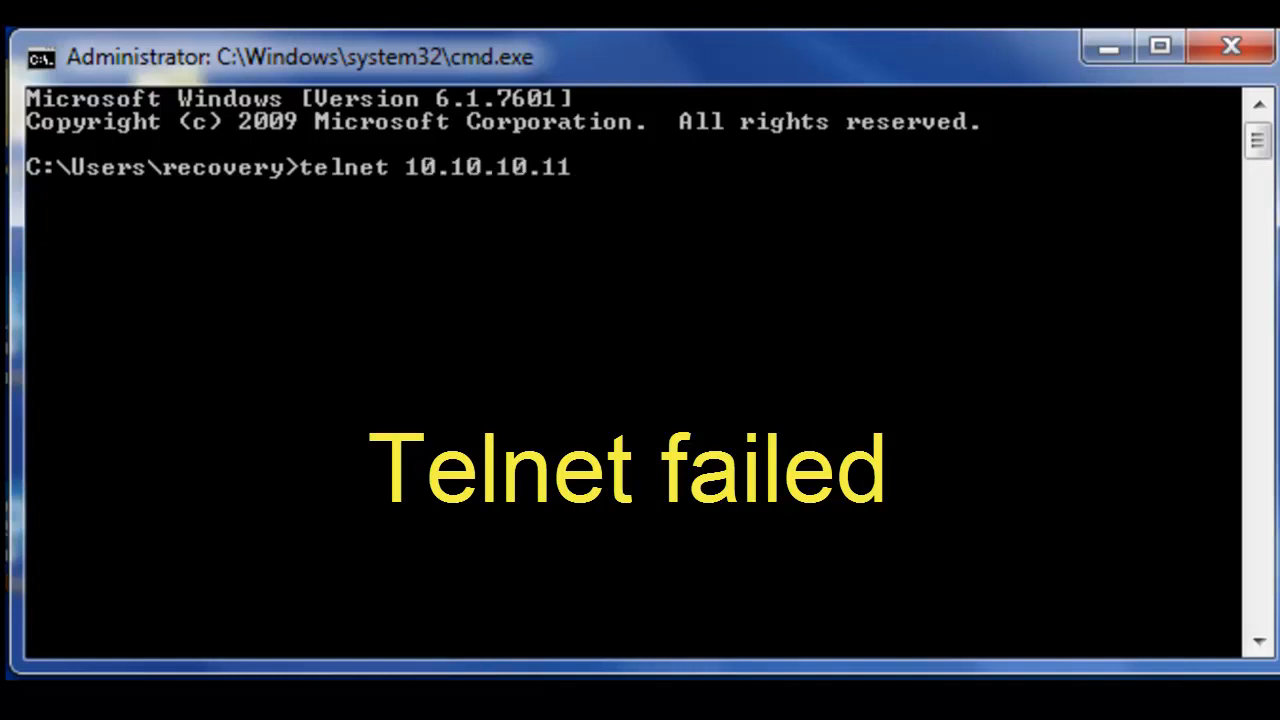
text(188)
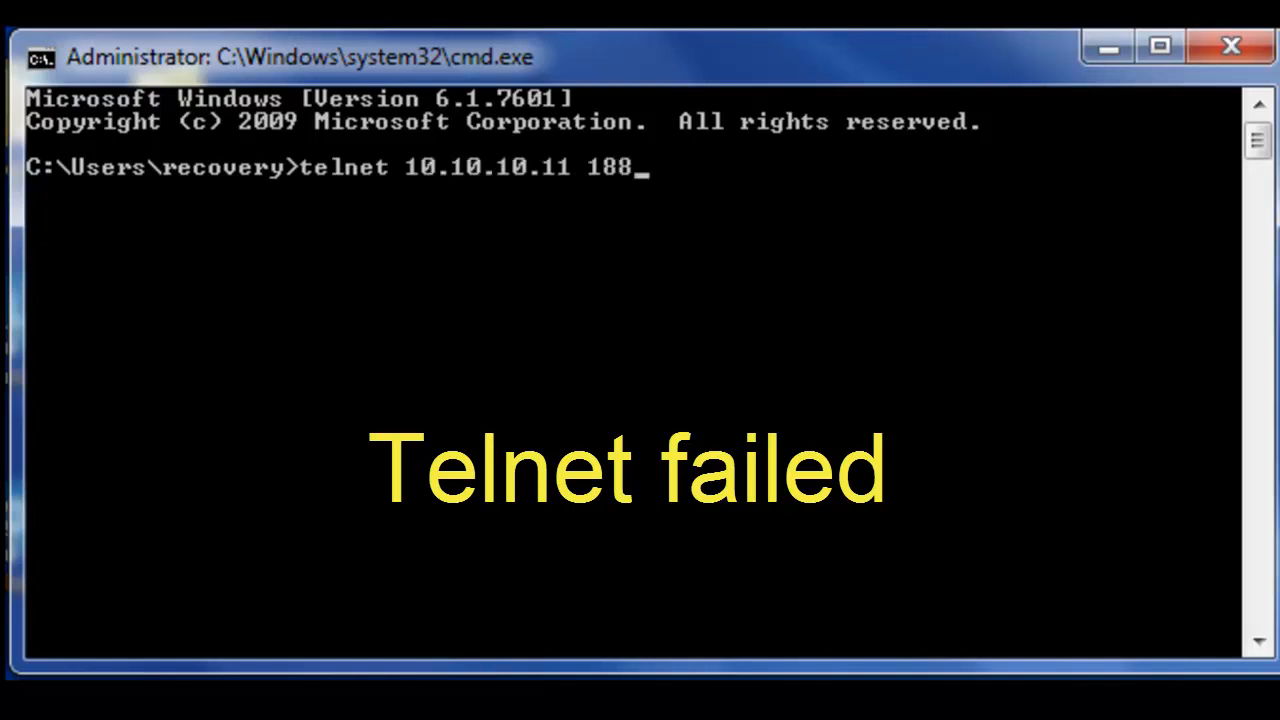
text(02)
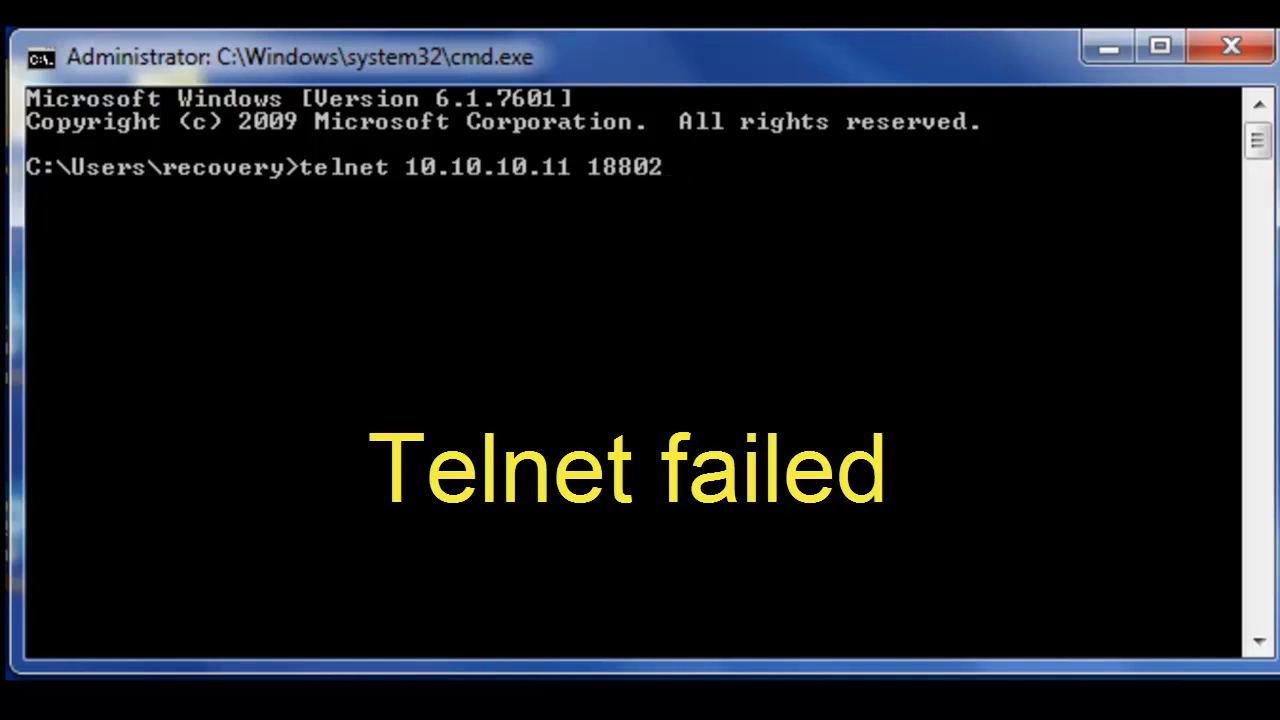
key(Enter)
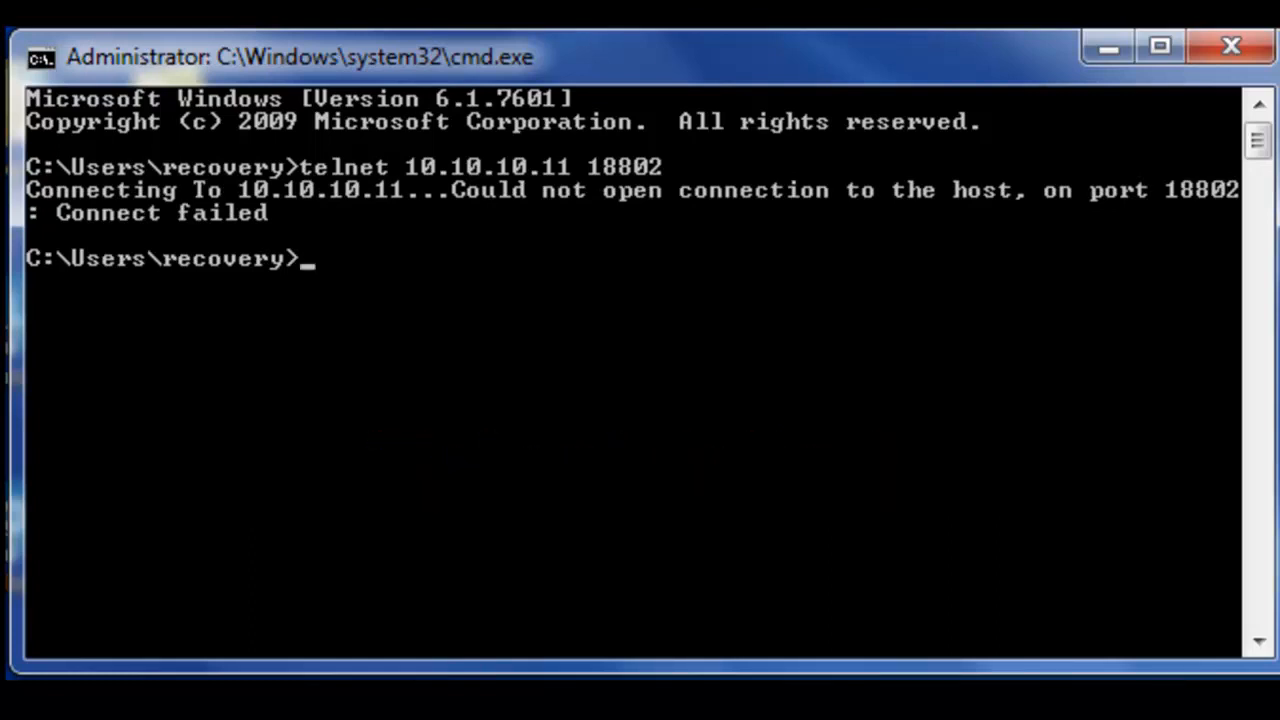
key(Enter)
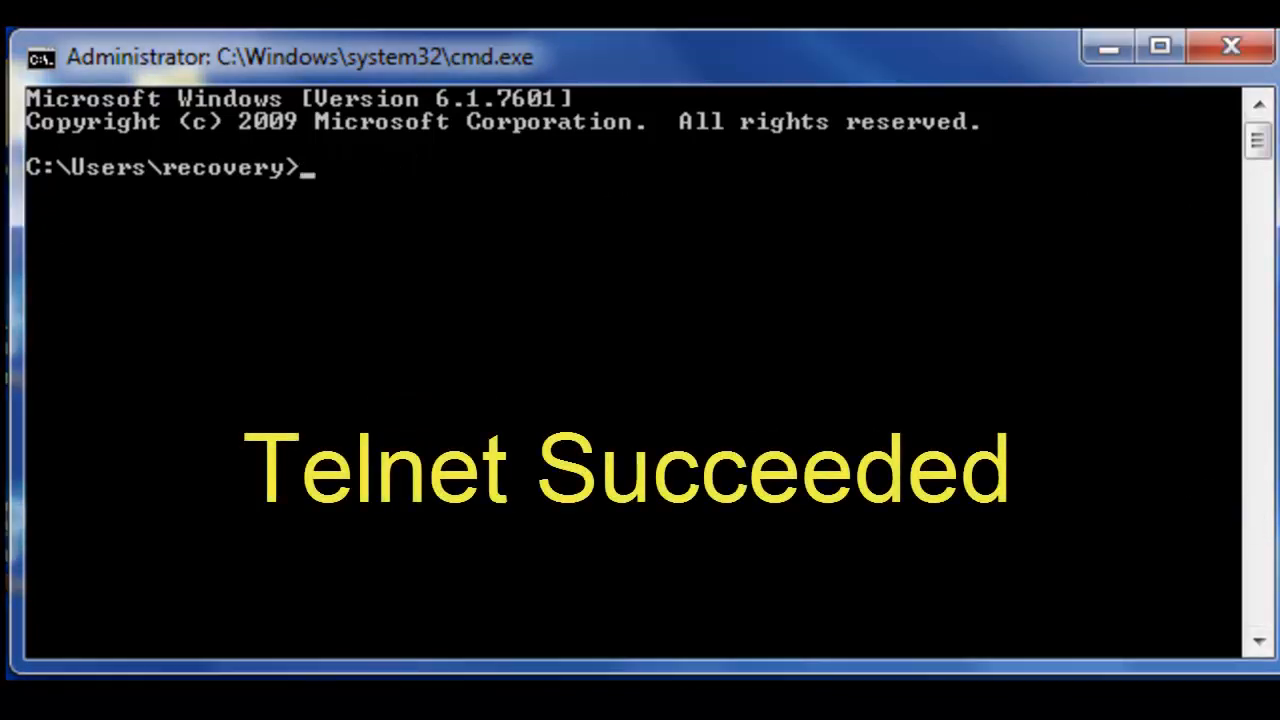
Step: Type the command telnet 10.10.10.11 18802 at the prompt without running it
text(telnet)
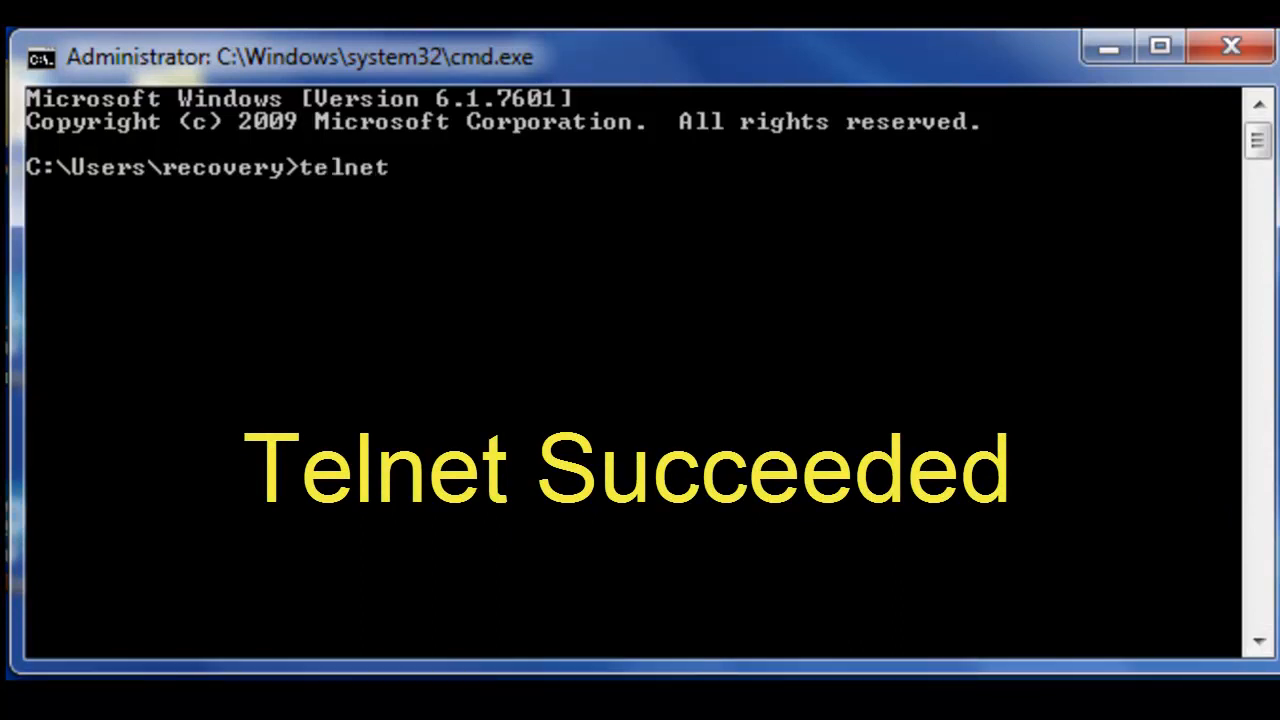
text(10.10)
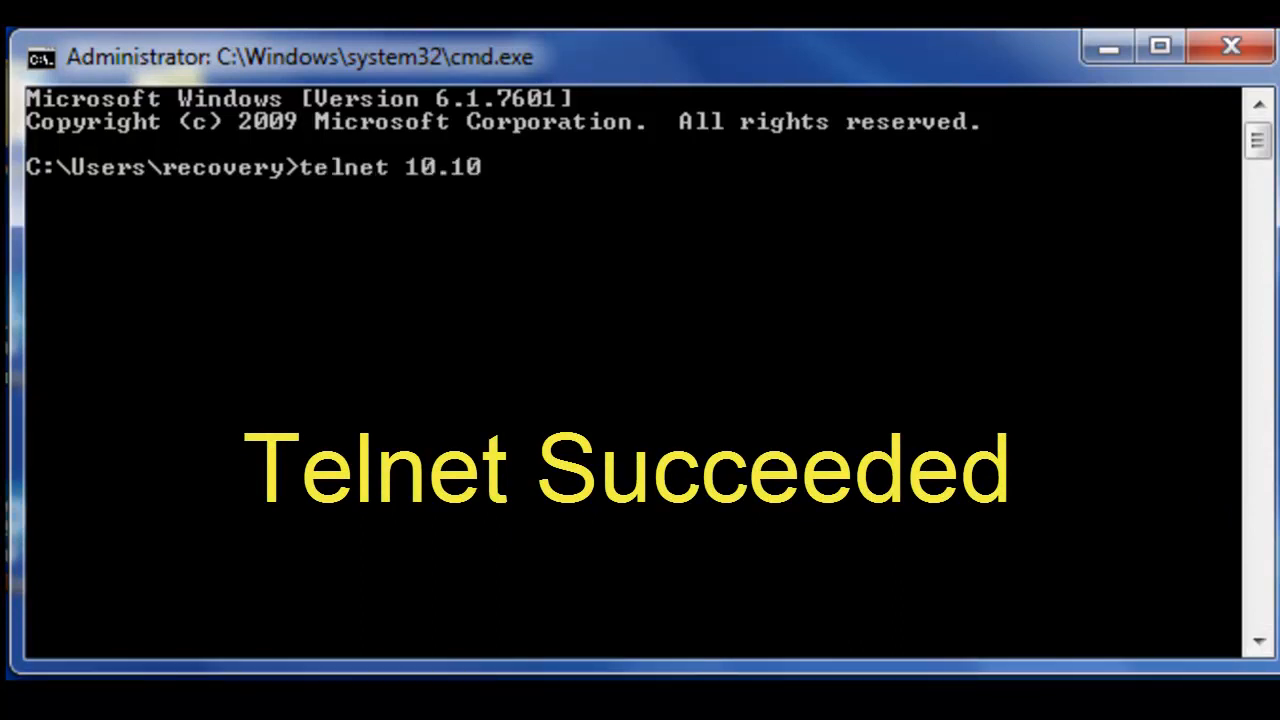
text(.10.11)
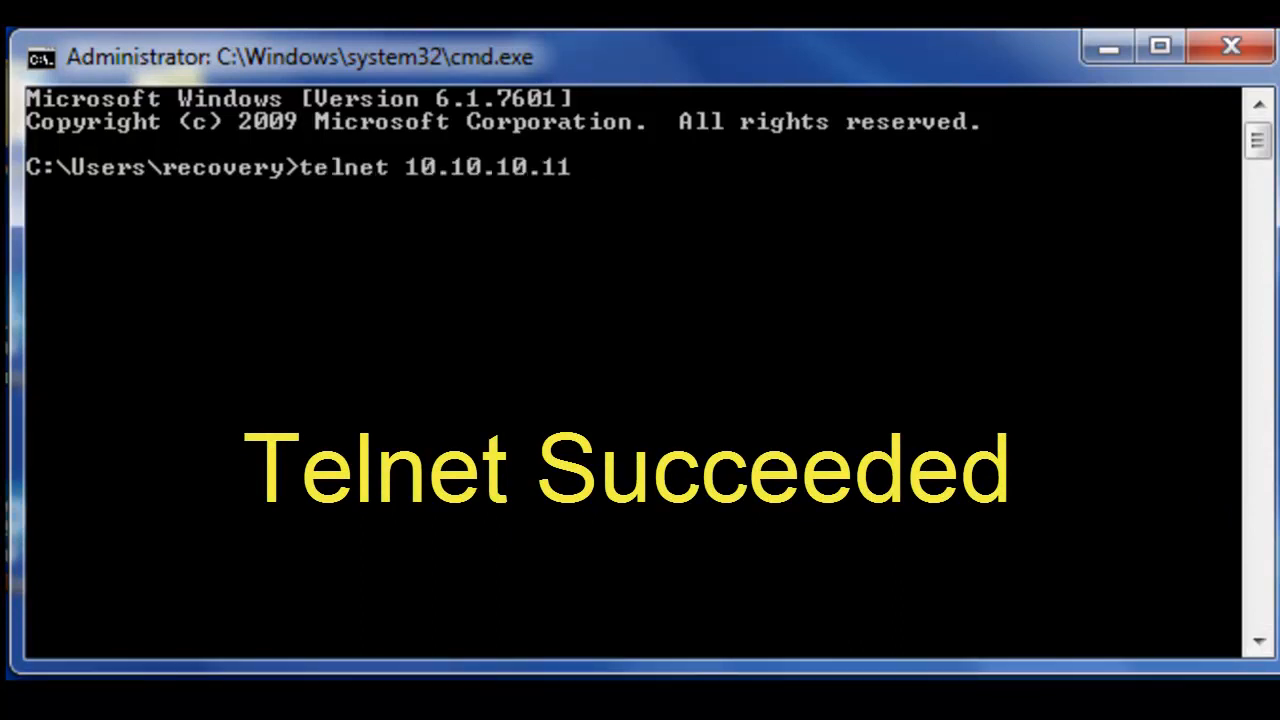
text(18802)
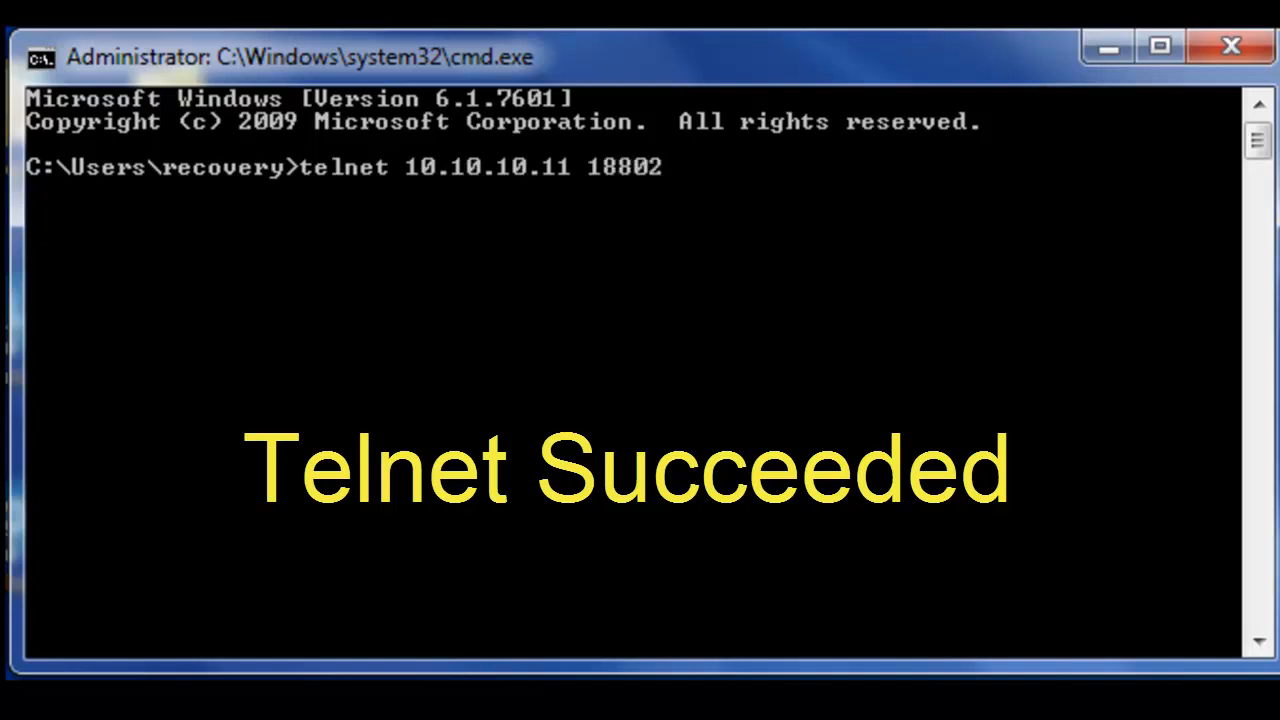